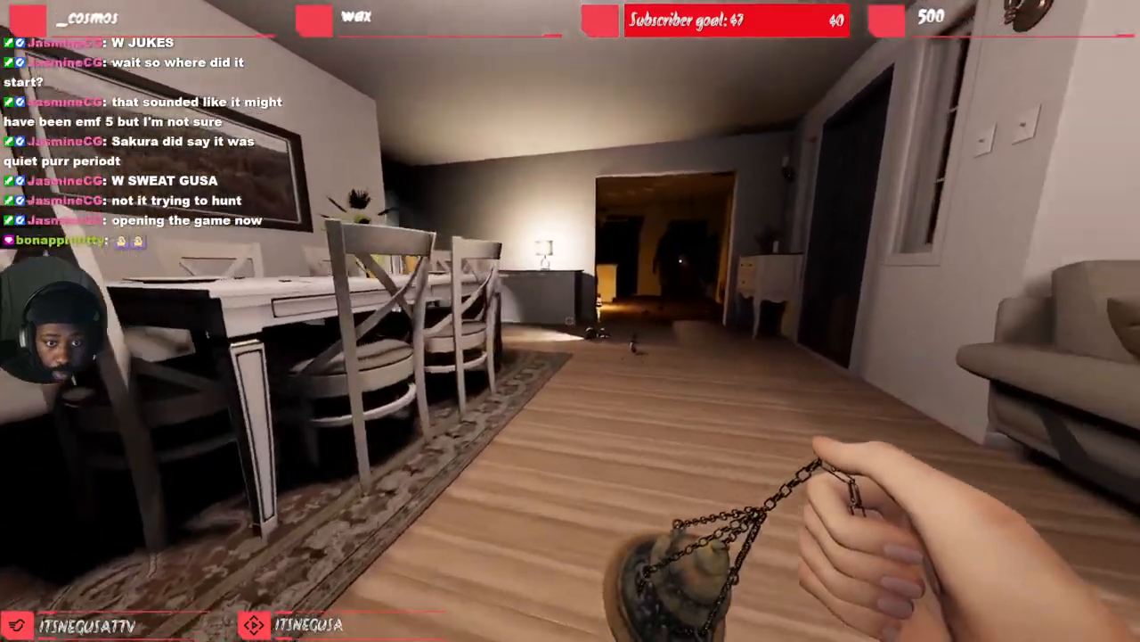
{"action": "mouse_move", "coordinate": [570, 320]}
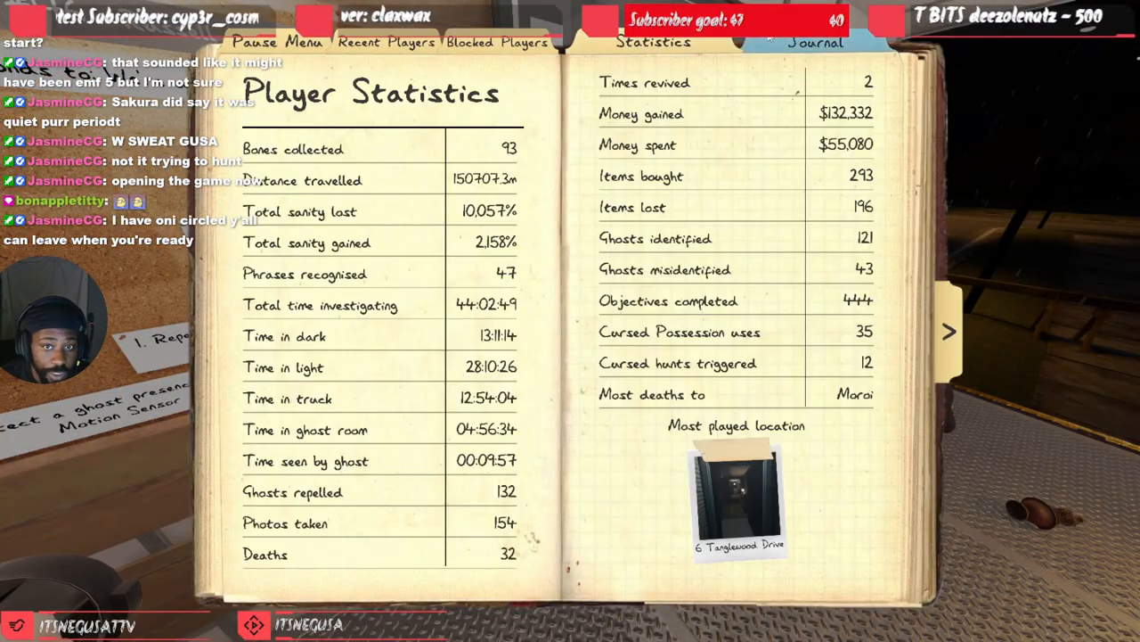
Turn the journal to the Evidence page showing EMF Level 5, D.O.T.S Projector and Oni circled
{"action": "left_click", "coordinate": [607, 43]}
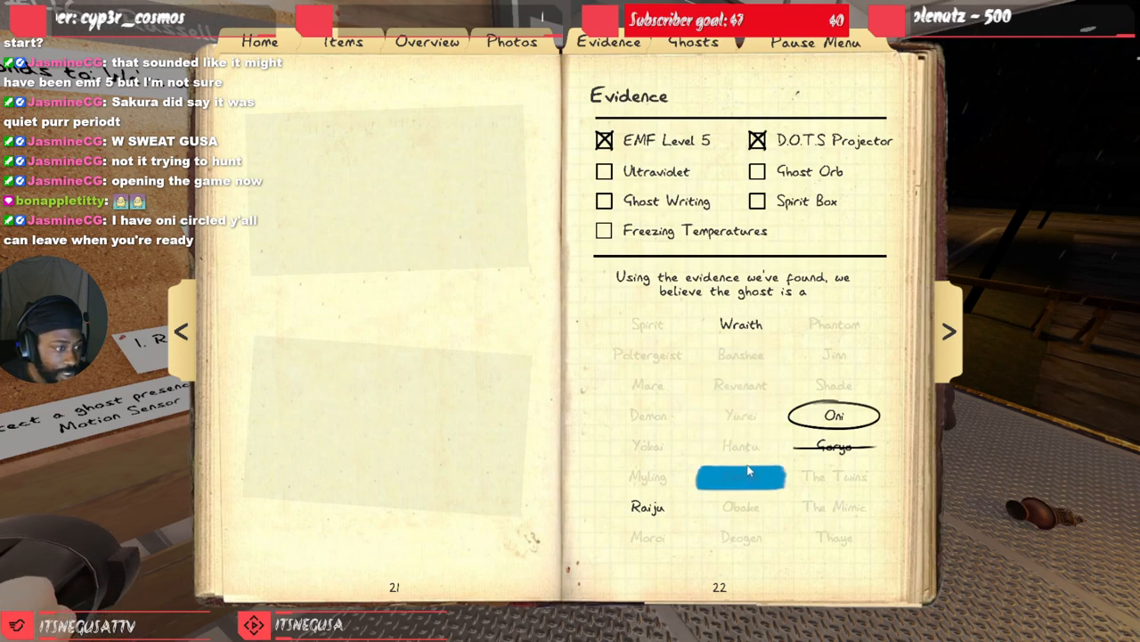